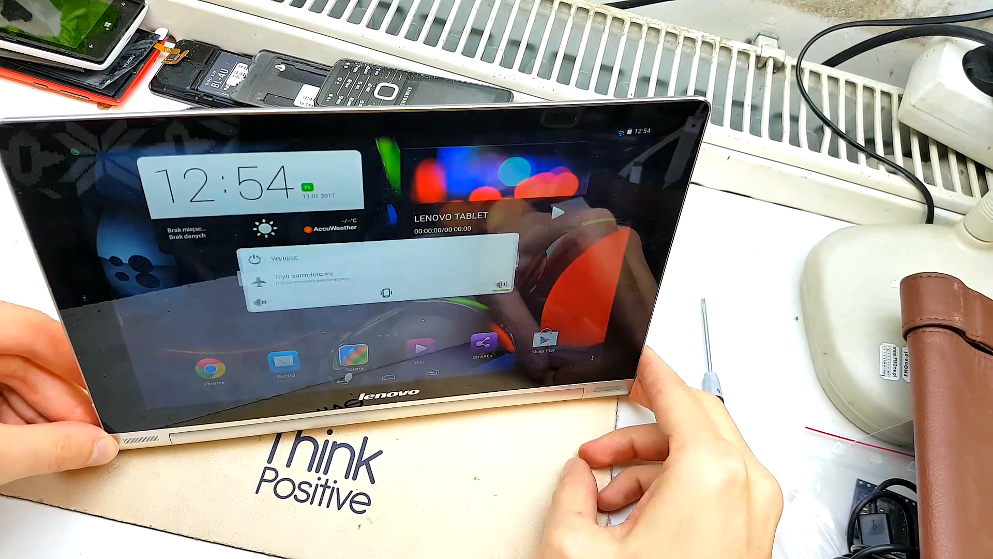
- Choose Wyłącz (Power off) and confirm with OK so the tablet shuts down
{"action": "left_click", "coordinate": [263, 260]}
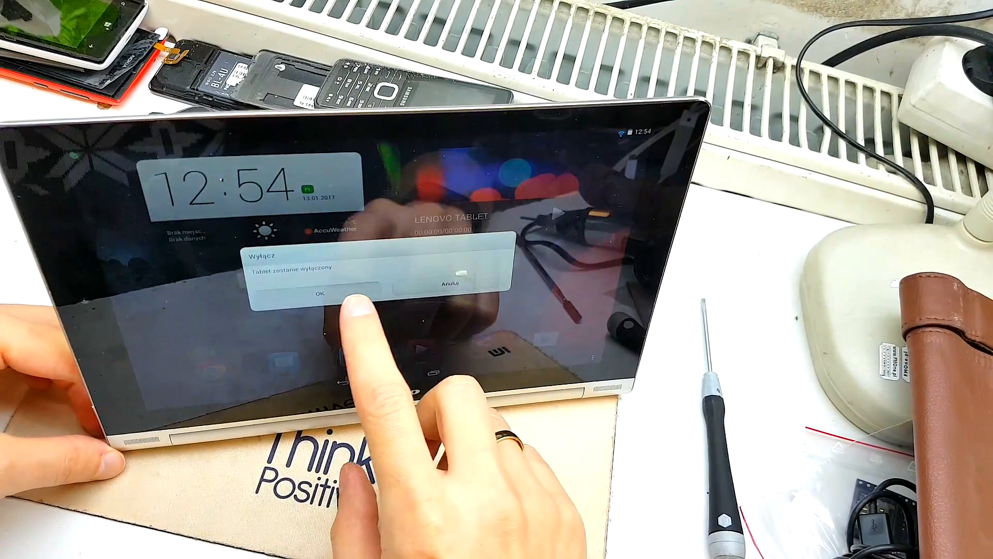
{"action": "left_click", "coordinate": [320, 294]}
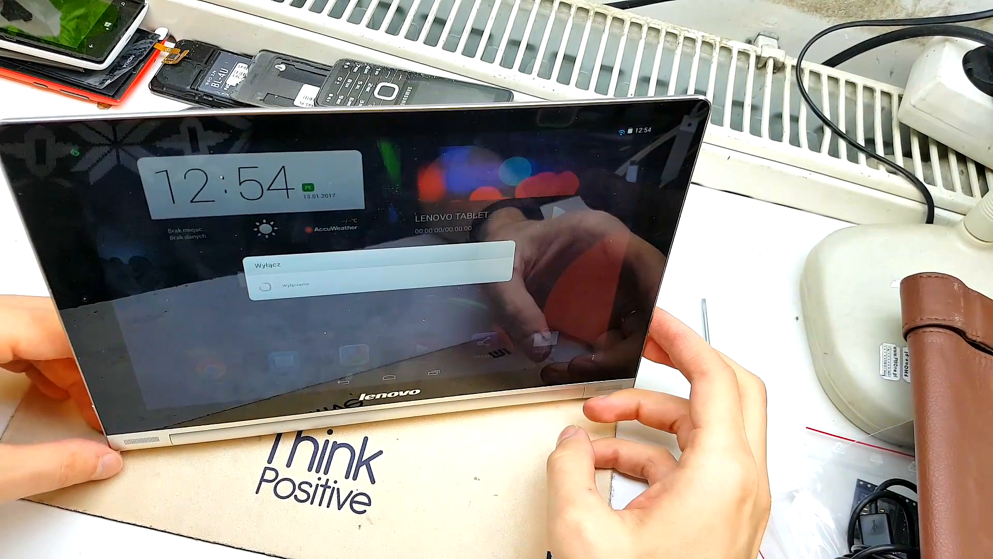